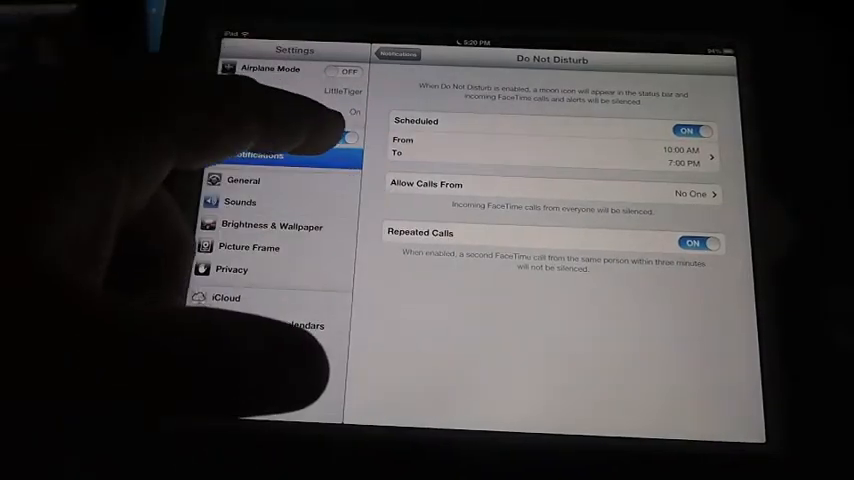
- Scroll the Do Not Disturb settings to reach the schedule and Repeated Calls options
scroll("down", 3)
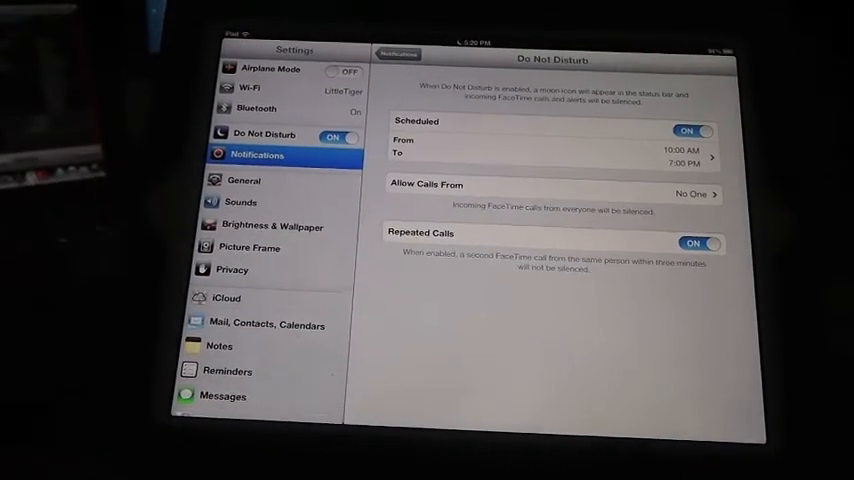
key("home")
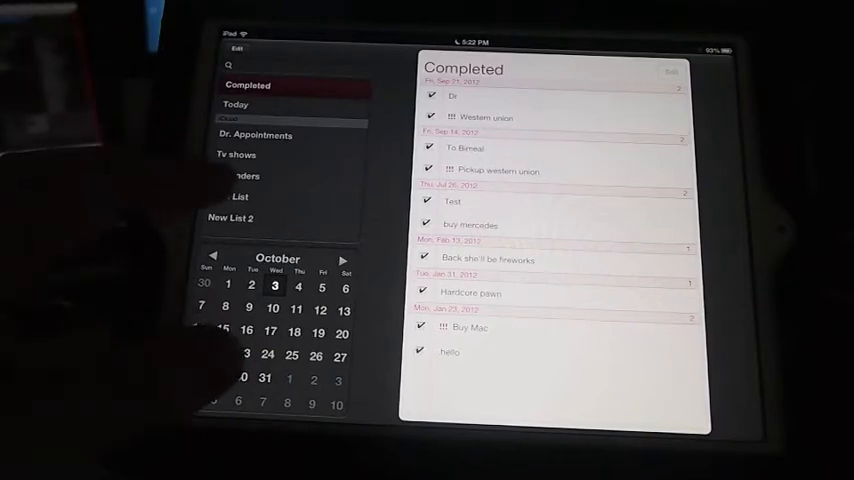
- Switch Reminders to the New List list where the Test me reminder goes
left_click(232, 196)
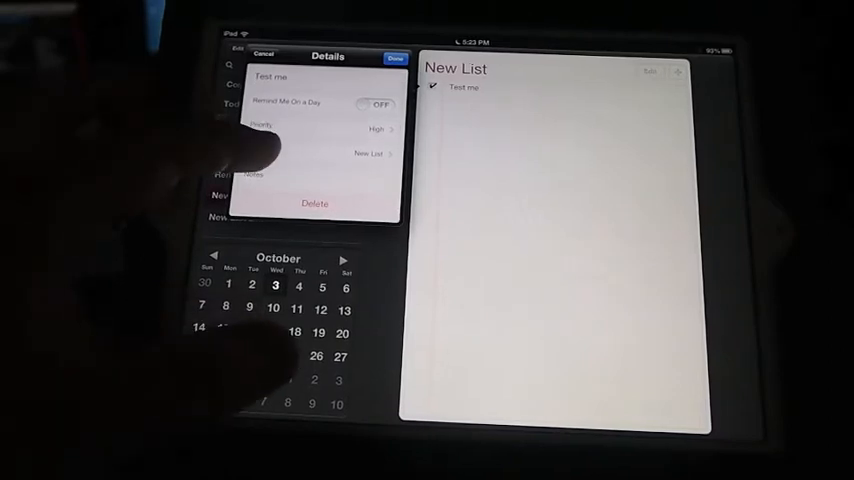
- Assign the Test me reminder to its list and spin the picker to set its alert day and time
left_click(372, 152)
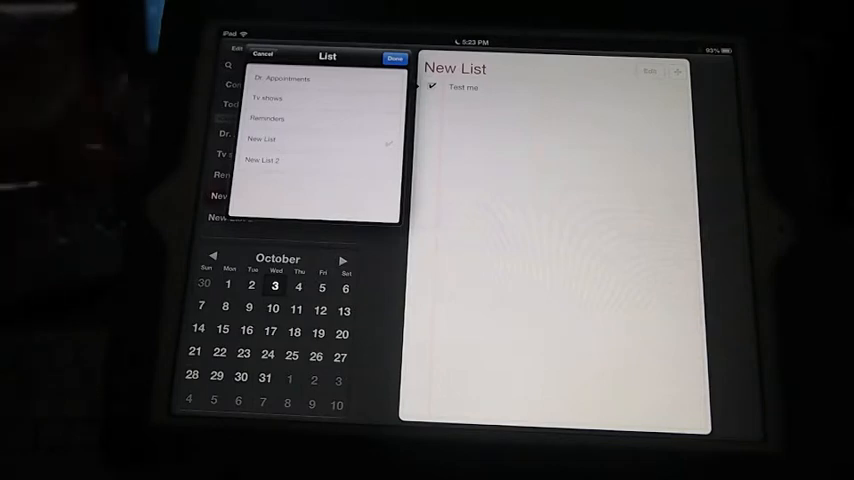
left_click(464, 88)
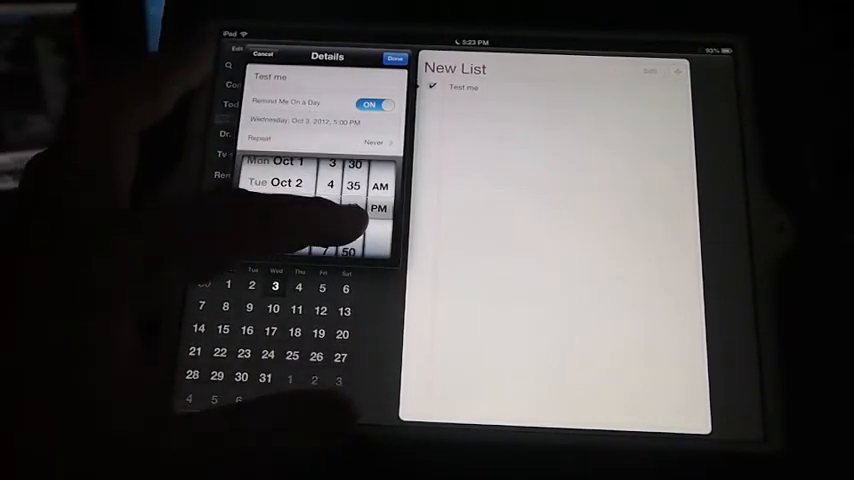
scroll("down", 3)
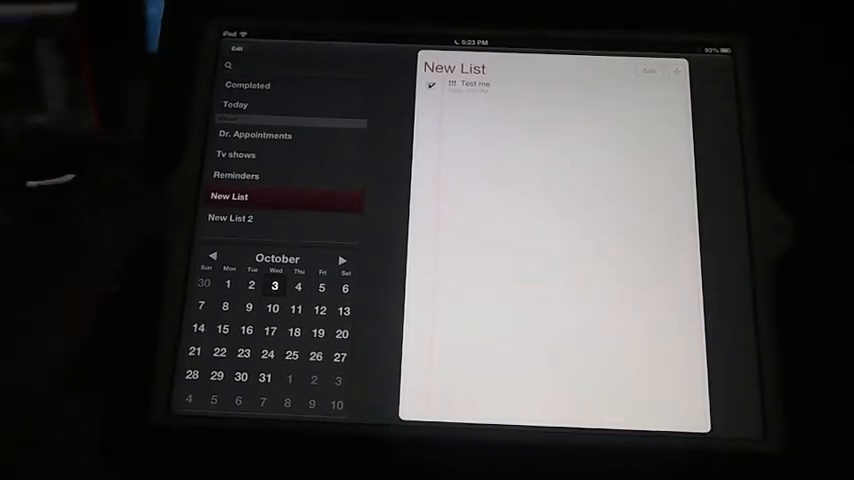
- Leave Reminders via the Home button and land back on the home screen
key("home")
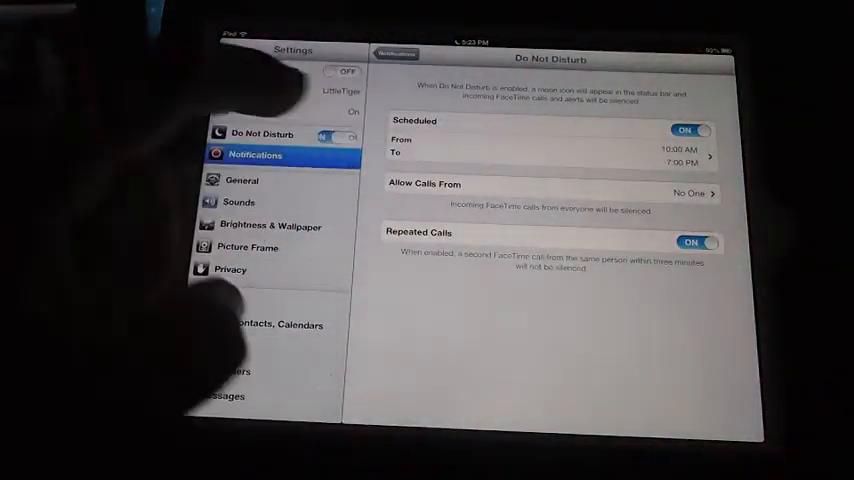
key("home")
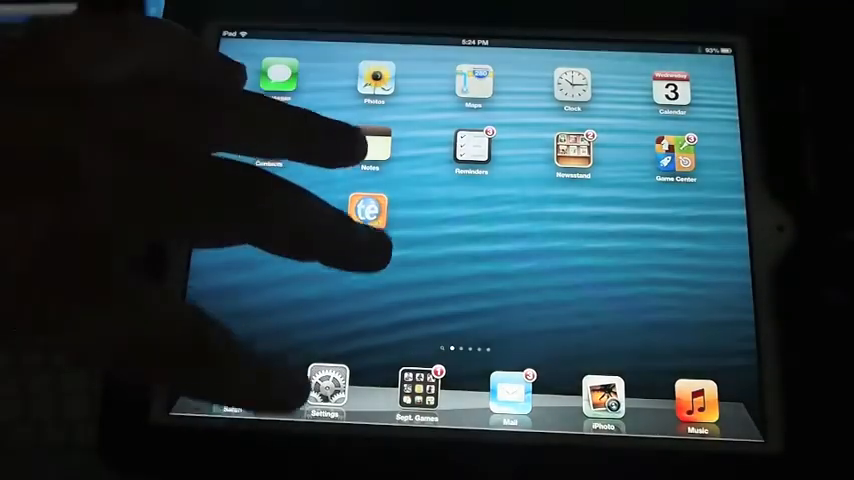
- Launch Maps from the home screen, then leave it to switch apps
left_click(324, 390)
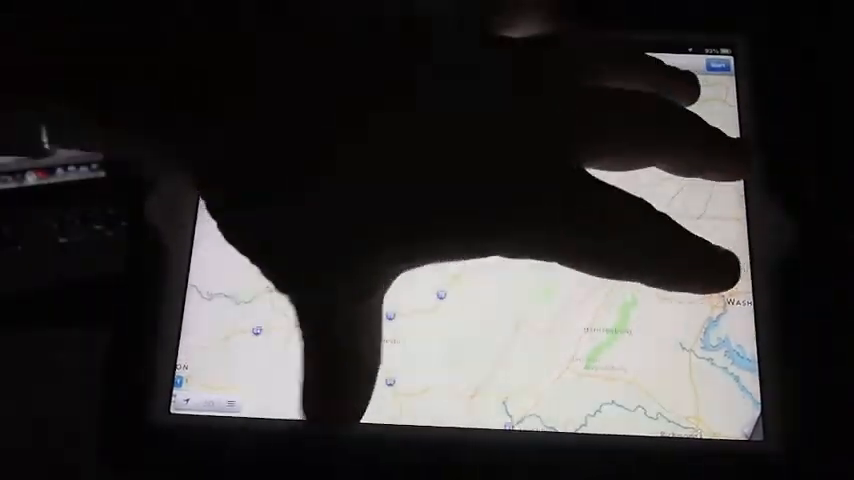
key("home")
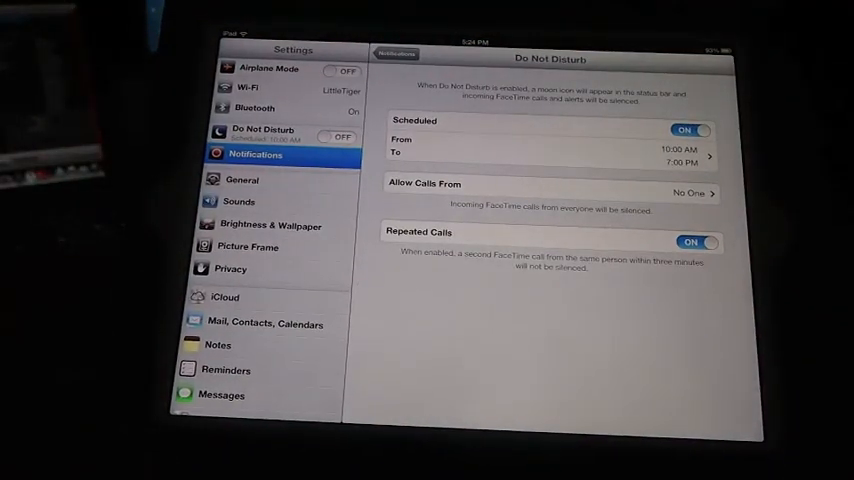
- Review the per-account signatures under Mail, Contacts, Calendars, then return home
left_click(266, 324)
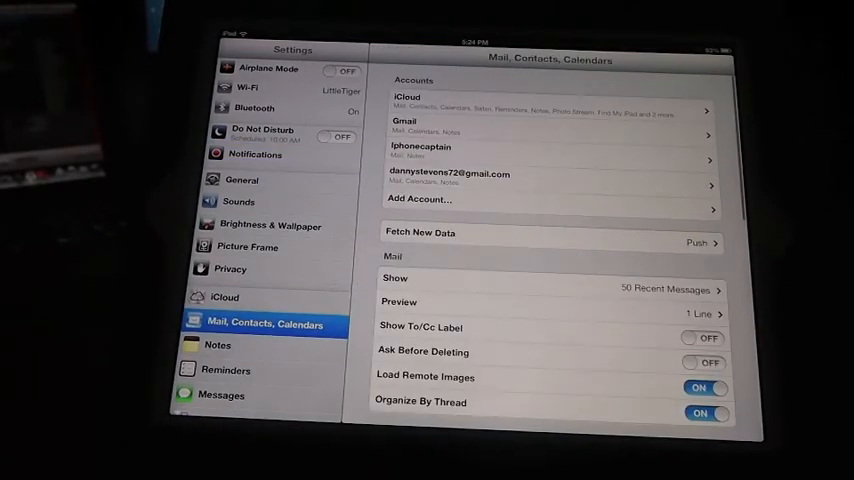
scroll("down", 3)
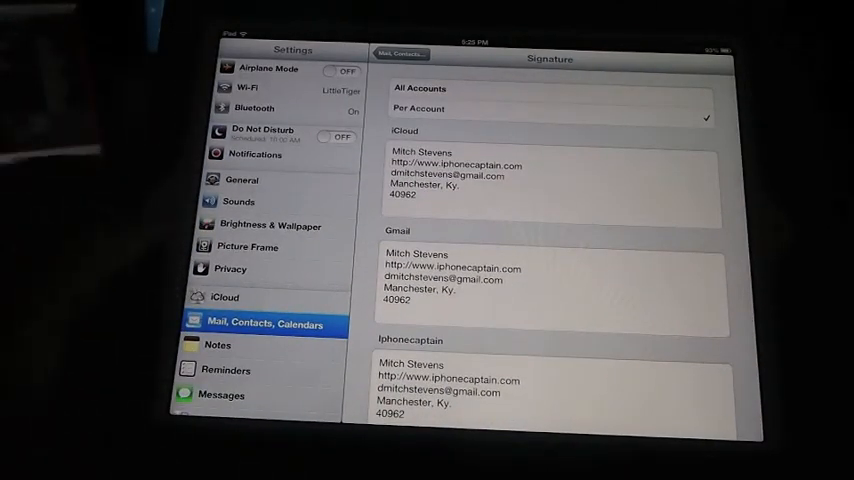
key("home")
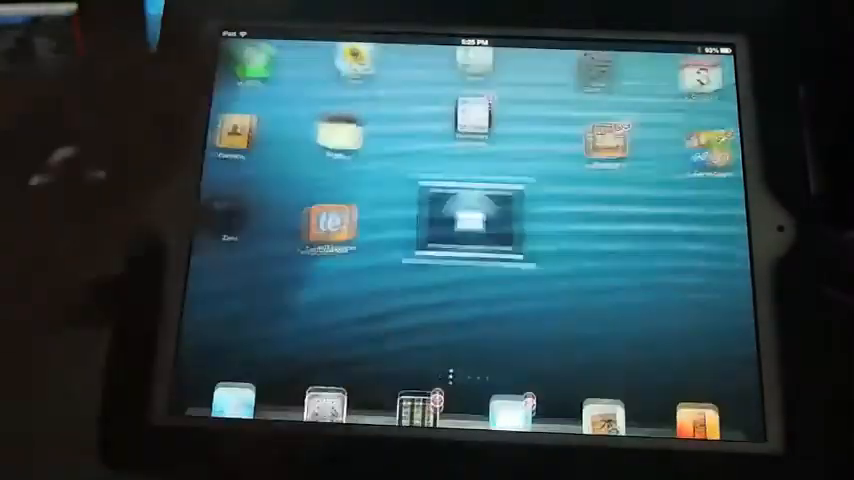
- Start a timer in Clock and toggle the weekday Work wake up alarm off and on
left_click(330, 220)
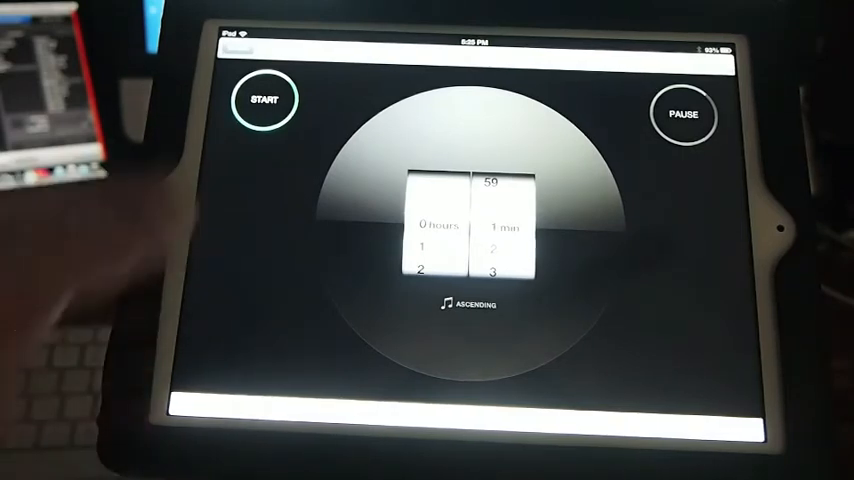
left_click(264, 100)
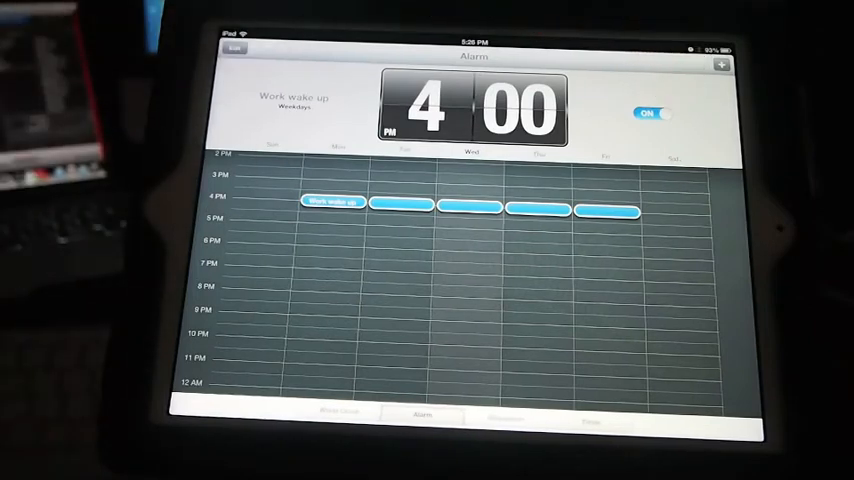
left_click(648, 112)
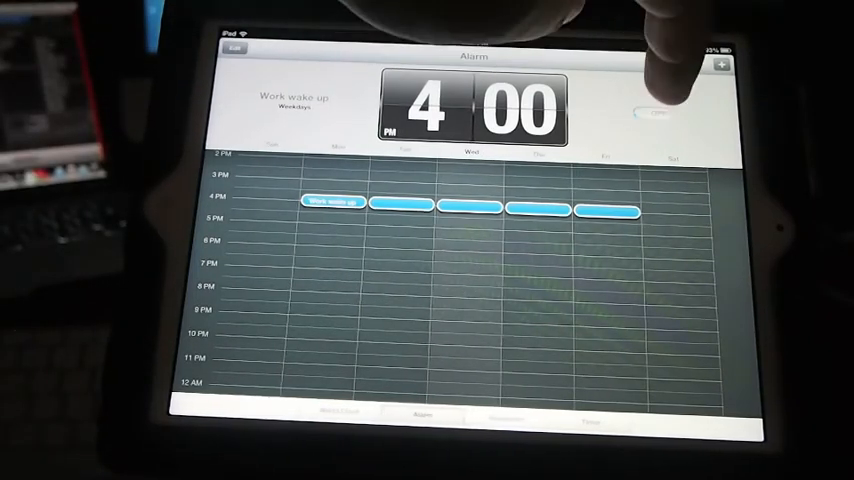
left_click(652, 116)
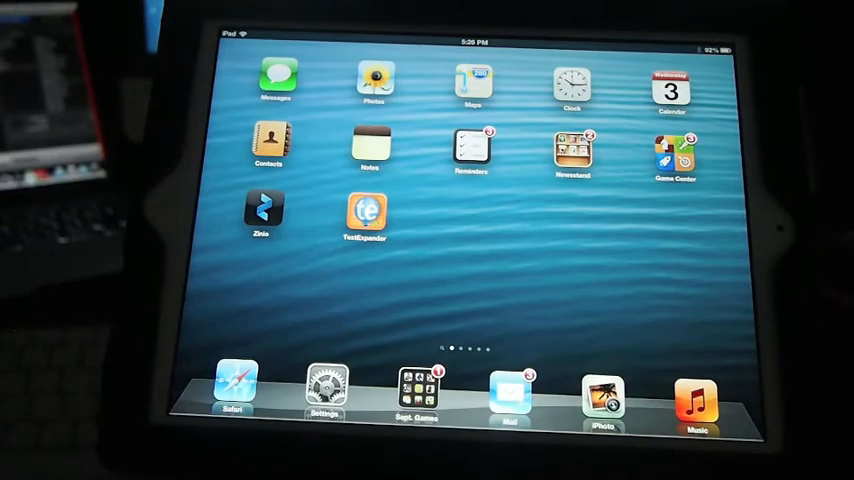
- In a Messages conversation, switch to the Emoji keyboard and browse several symbol categories
left_click(326, 390)
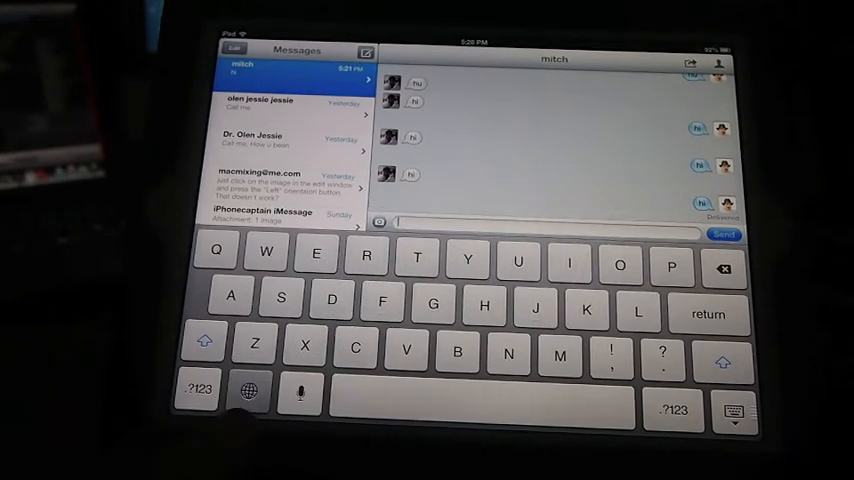
left_click(248, 392)
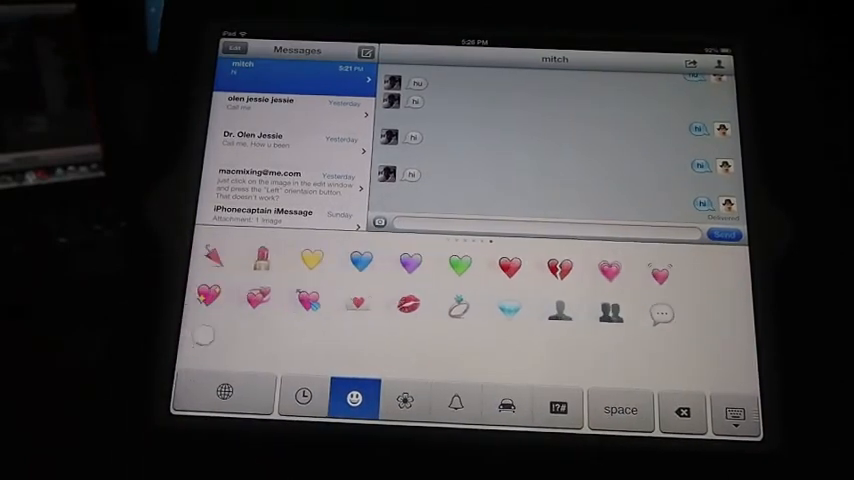
left_click(404, 400)
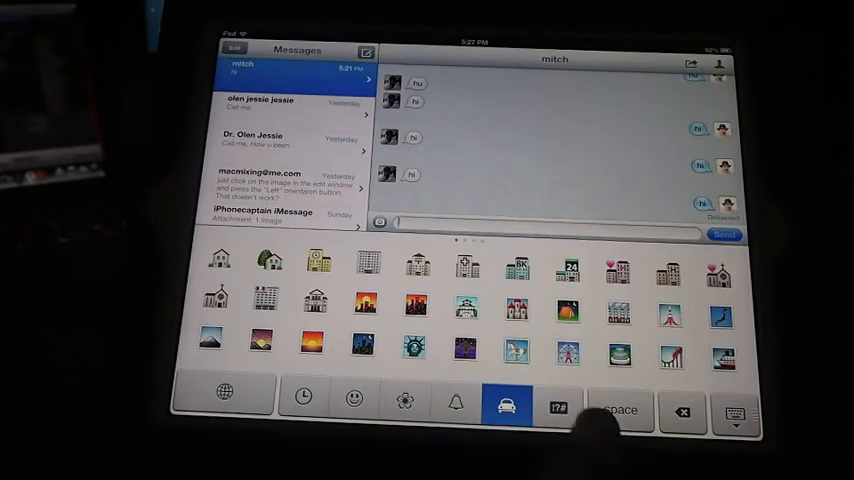
left_click(302, 398)
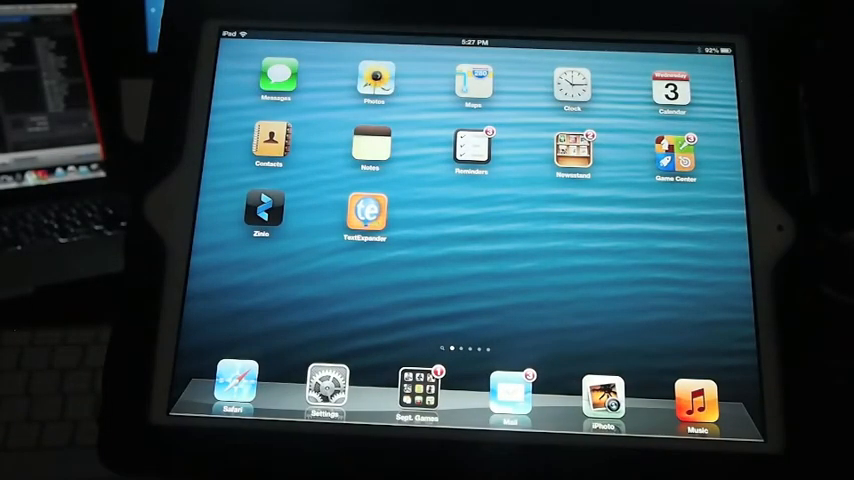
- Enter Settings and head into General toward the keyboard settings
left_click(328, 390)
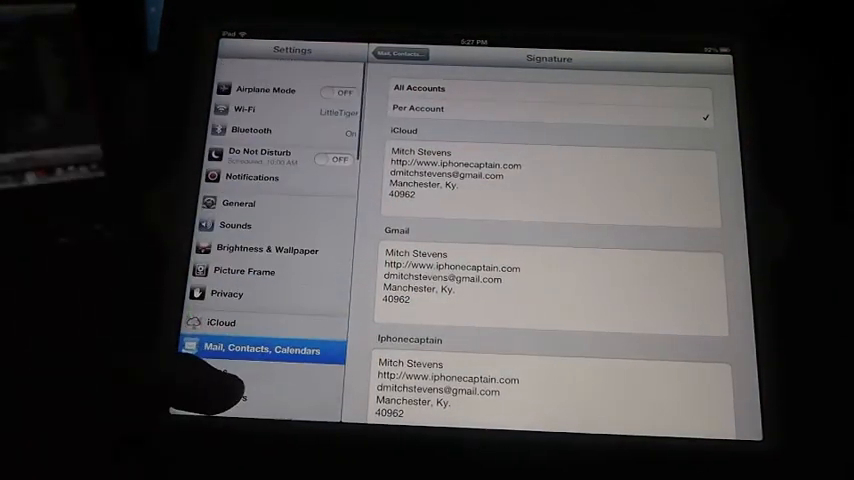
left_click(238, 204)
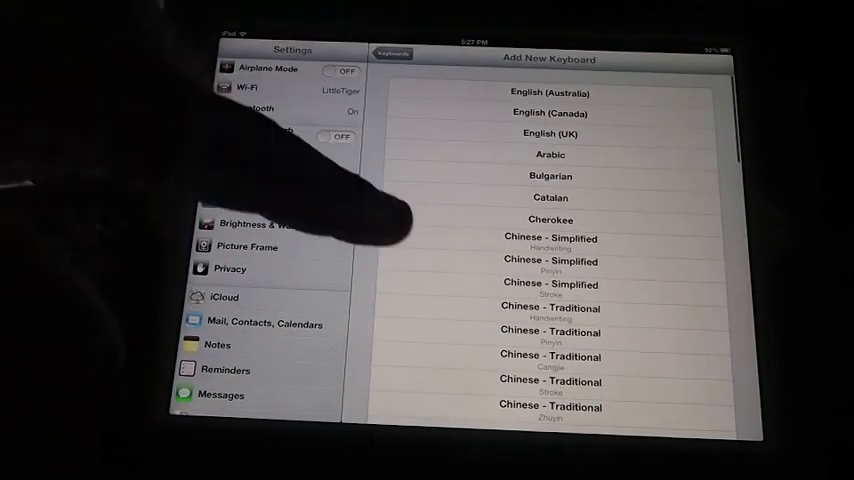
- Back in the installed Keyboards list, check Emoji's layout options, then view English's QWERTY and U.S. layouts
scroll("down", 3)
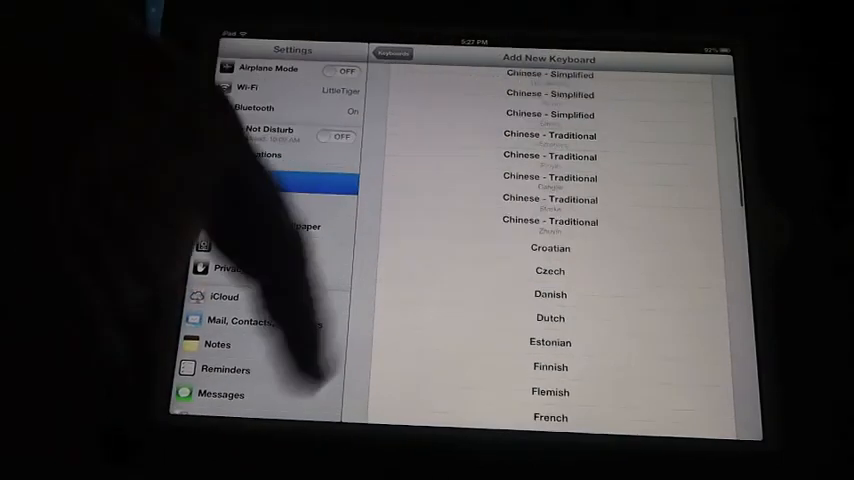
left_click(392, 52)
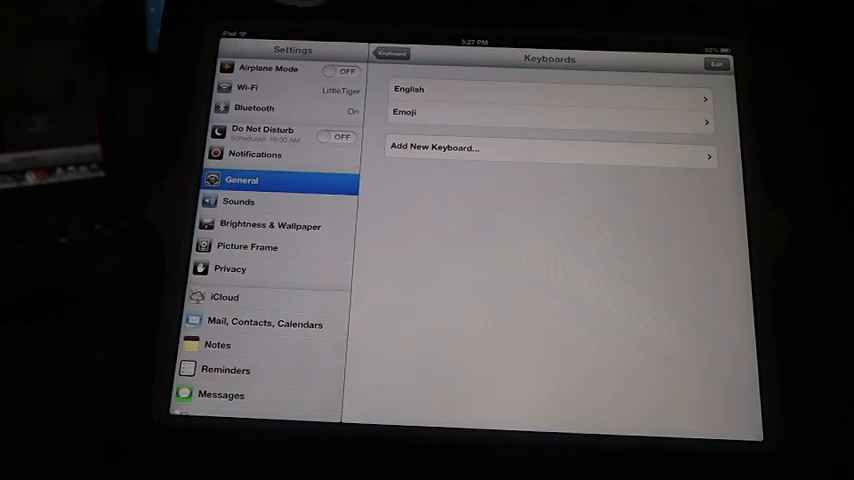
left_click(550, 112)
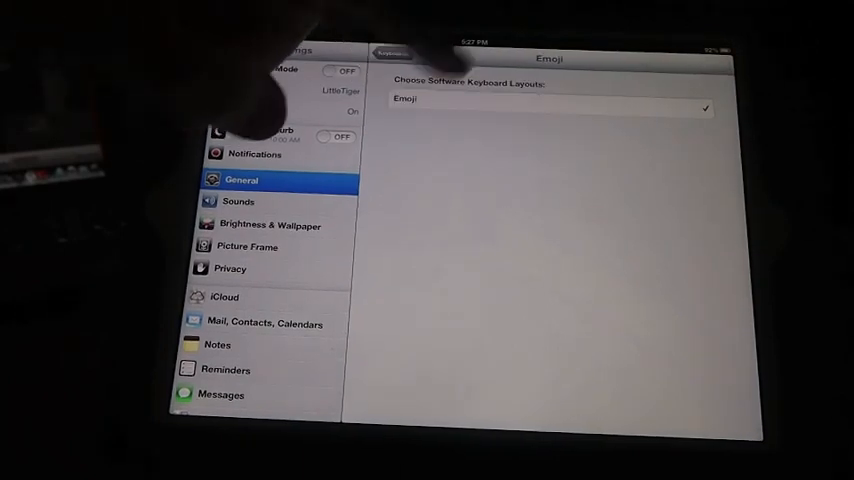
left_click(392, 52)
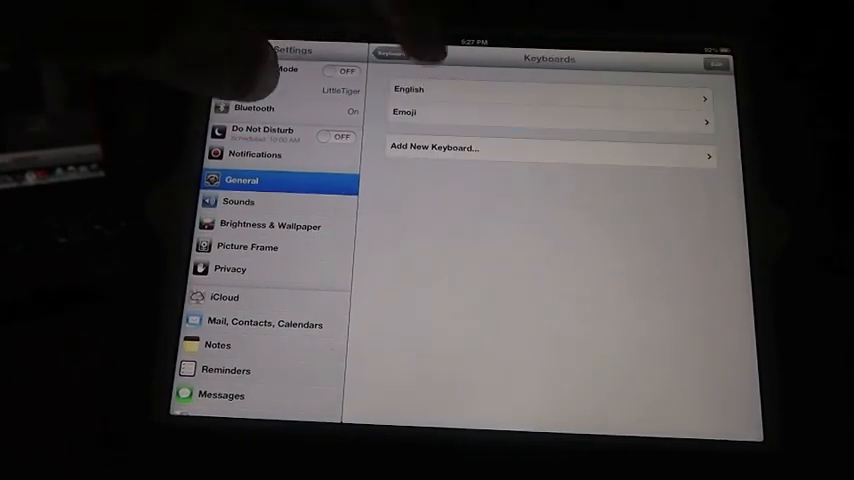
left_click(408, 88)
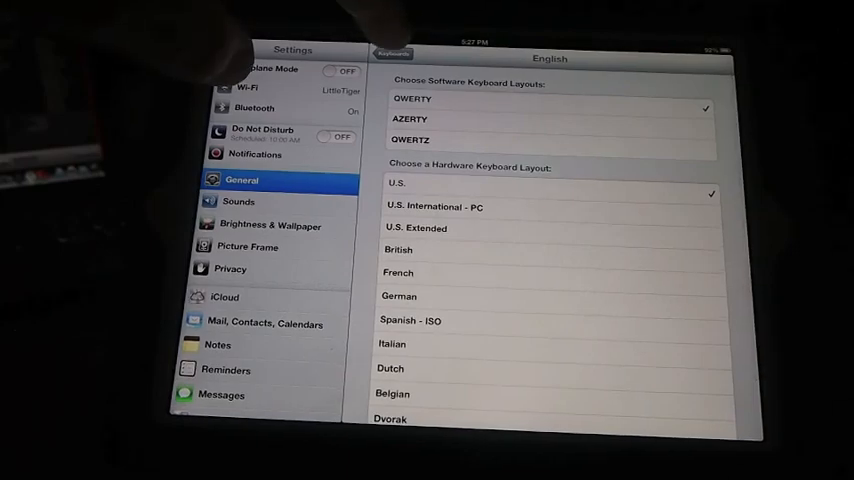